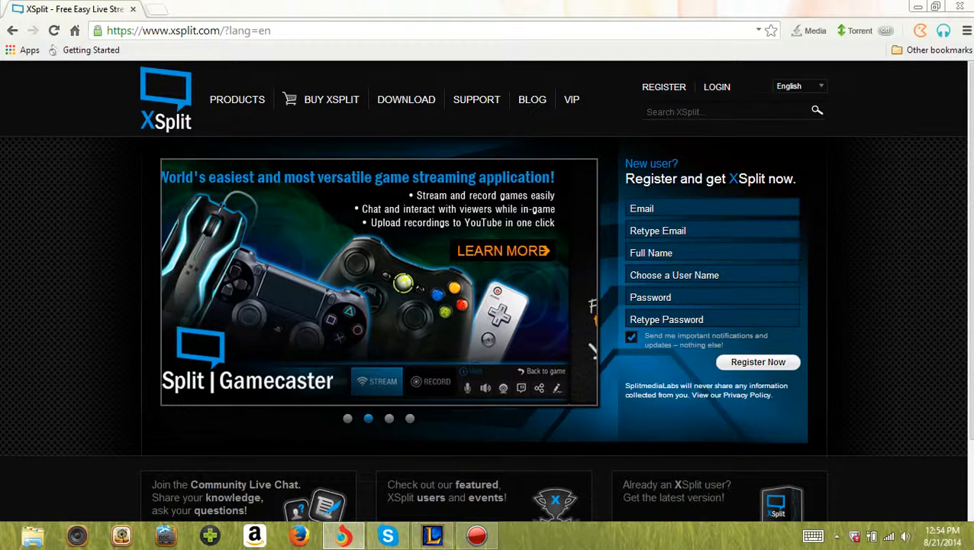
Advance the XSplit banner via the third carousel dot to the YouTube, Twitter and Facebook slide
left_click(388, 418)
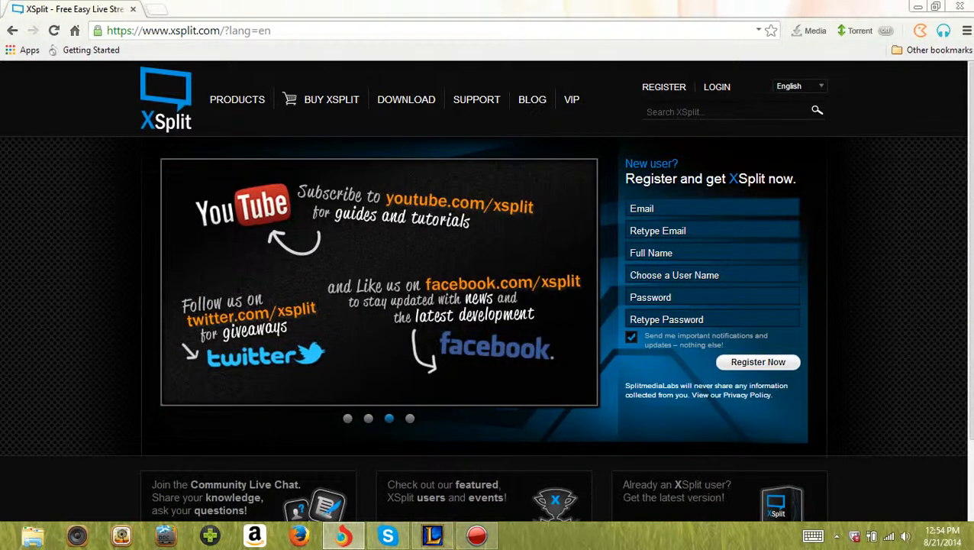